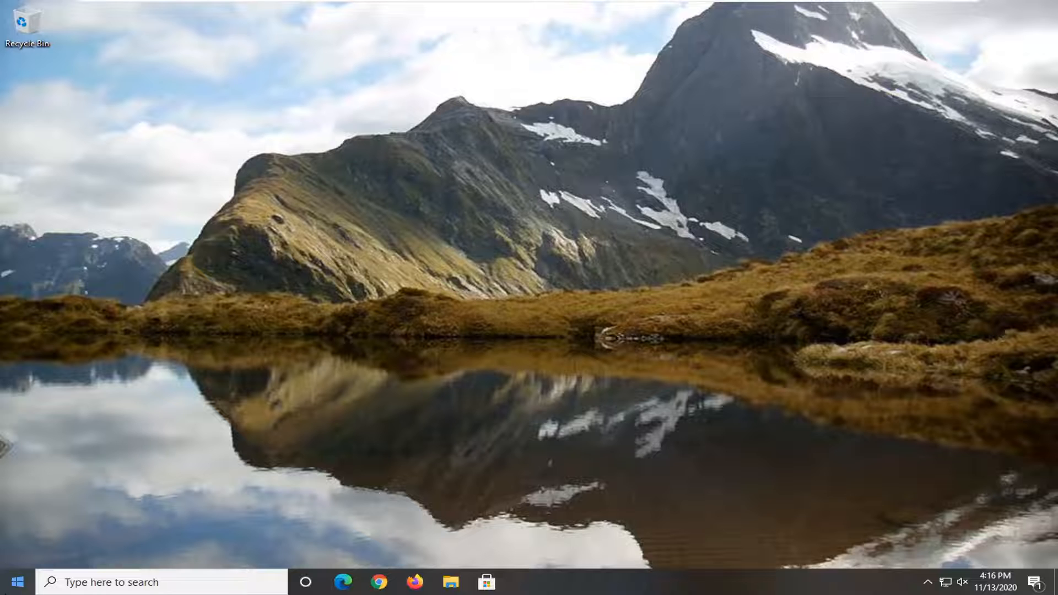
# Open the Start menu from the taskbar Start button.
pyautogui.click(20, 582)
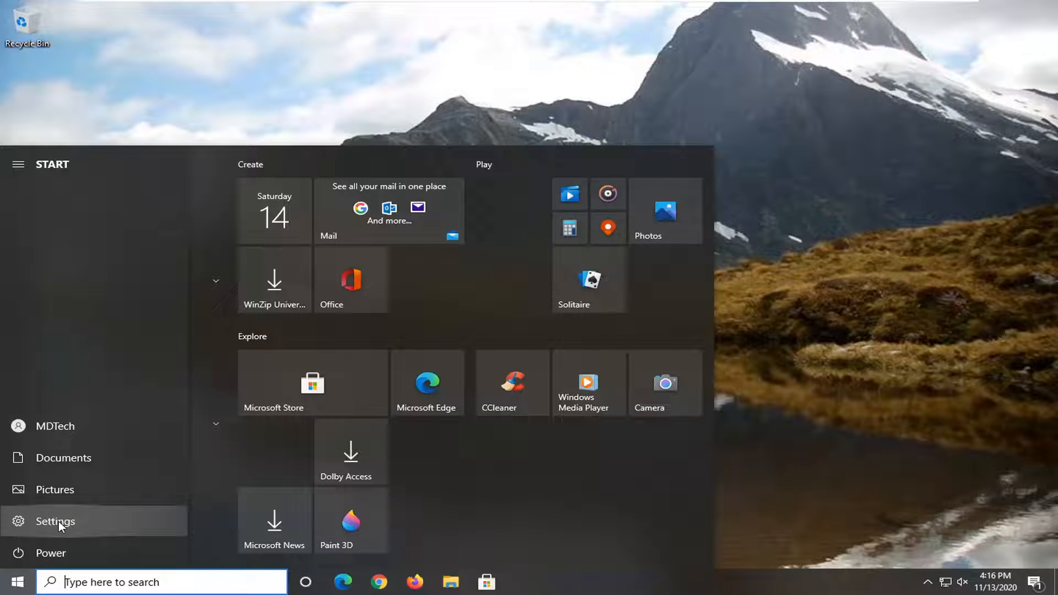
# Launch Windows Settings from the Start menu and go to Personalization.
pyautogui.click(54, 521)
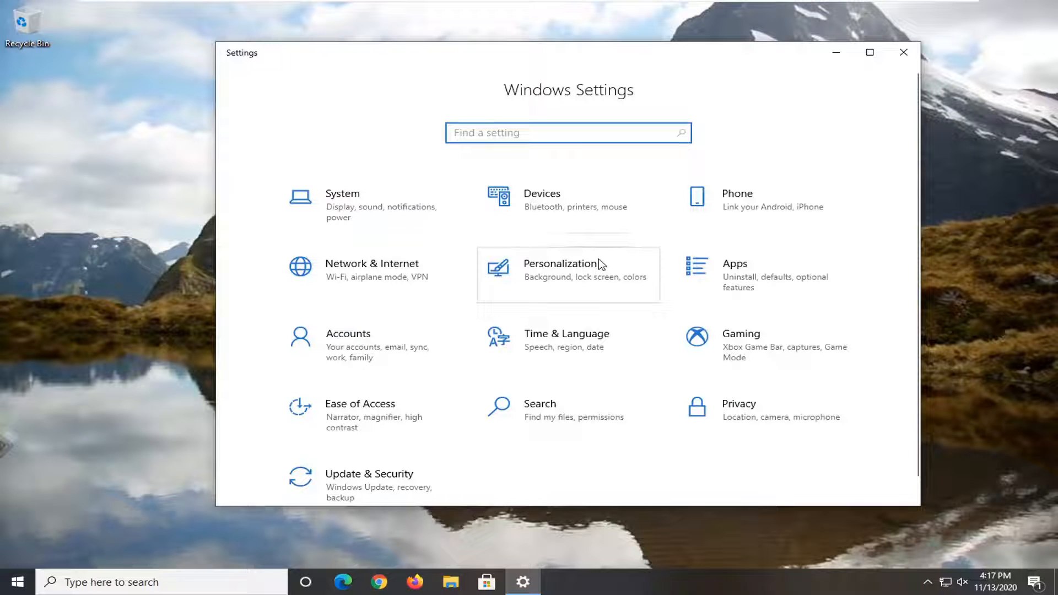
pyautogui.click(563, 270)
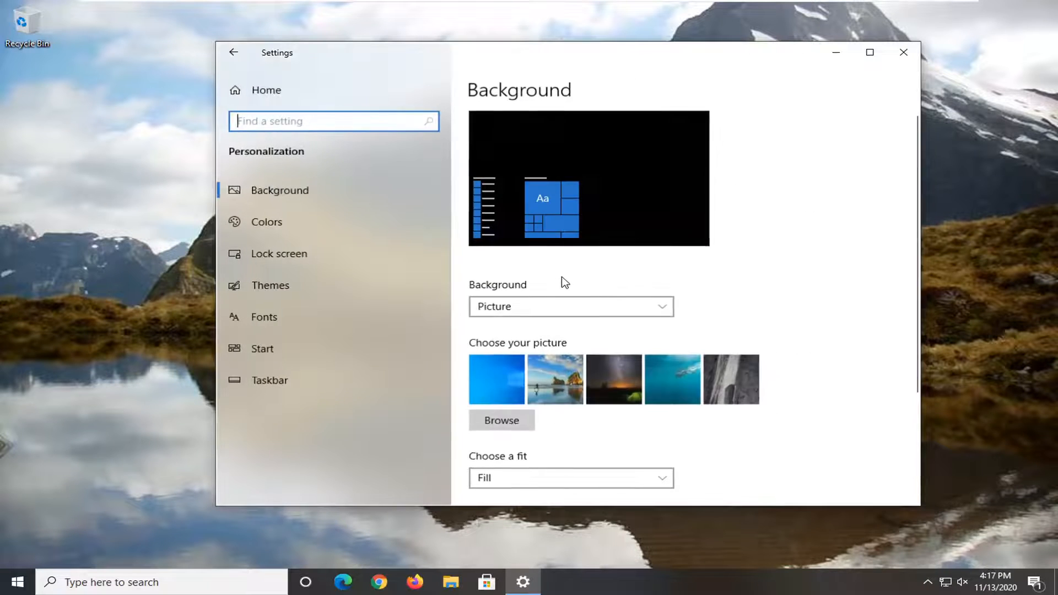
pyautogui.moveTo(262, 357)
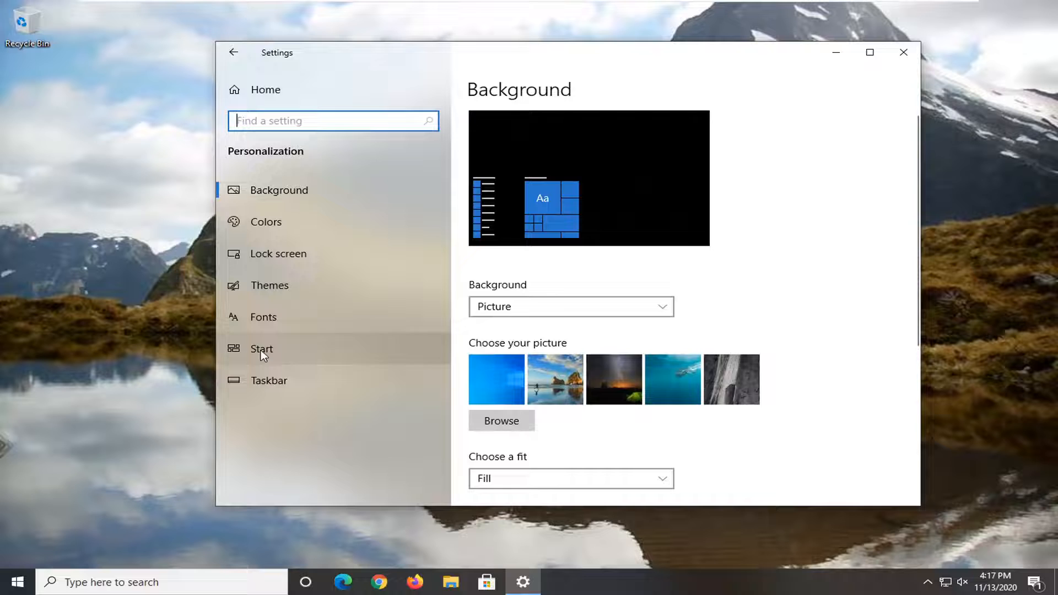
# On the Personalization Start page, switch 'Show app list in Start menu' to Off.
pyautogui.click(262, 349)
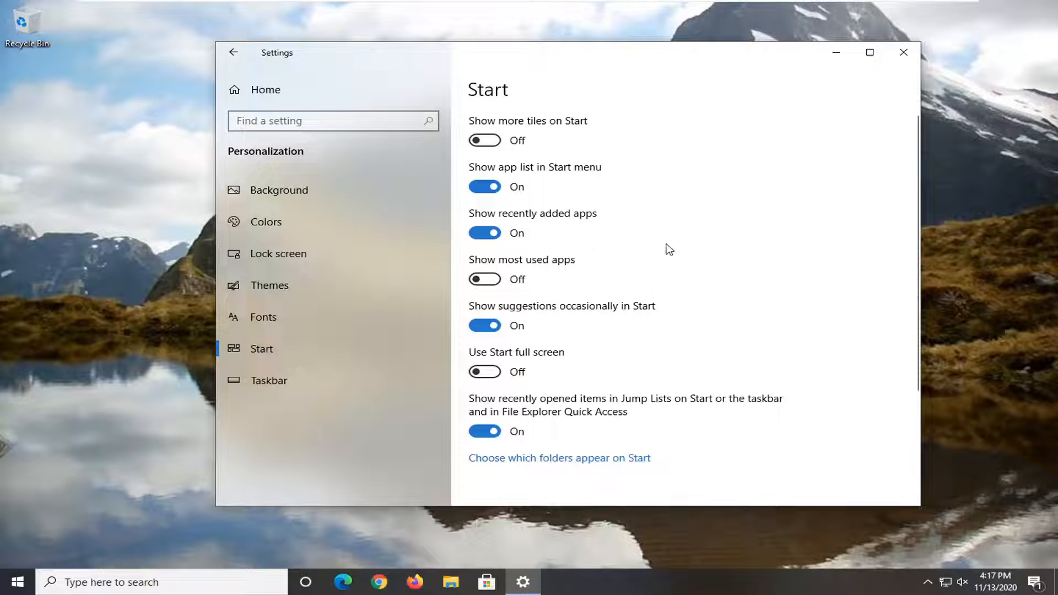
pyautogui.moveTo(604, 178)
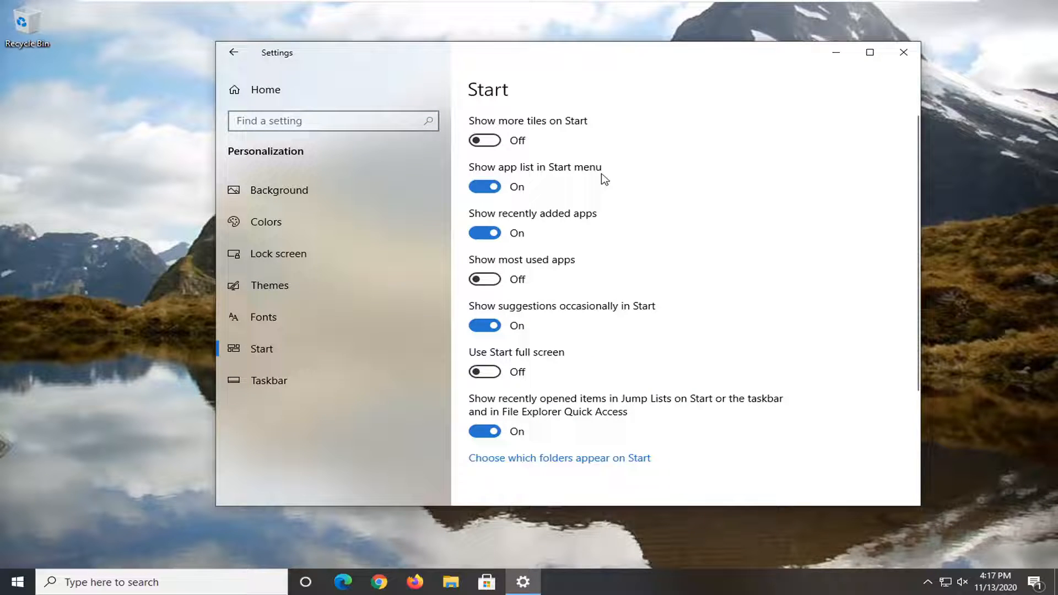
pyautogui.click(485, 187)
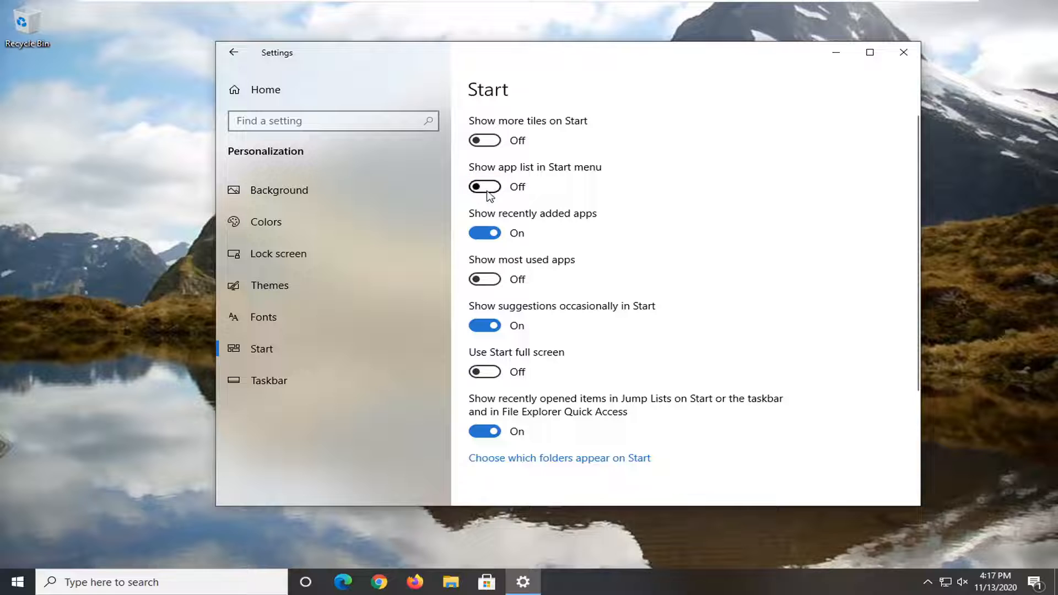